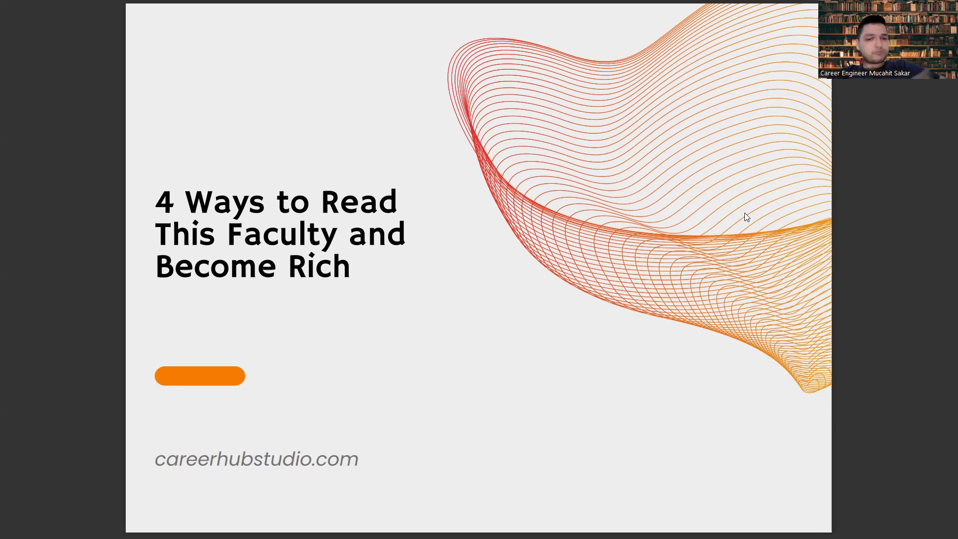
Advance the slideshow from the title slide to slide '1) Network'.
key("Right")
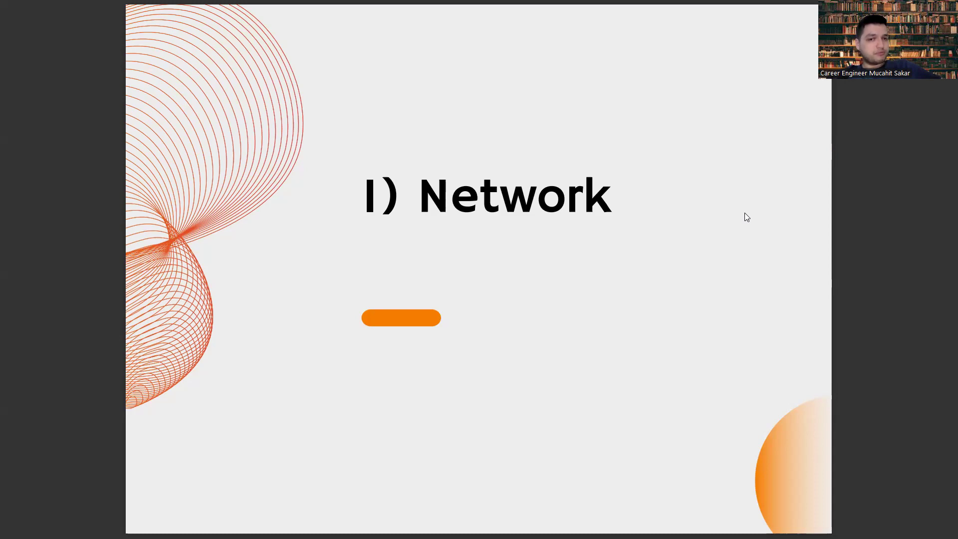
Advance to slide 2, 'Make Once, Sell a Thousand Times', showing laptops on a desk.
key("right")
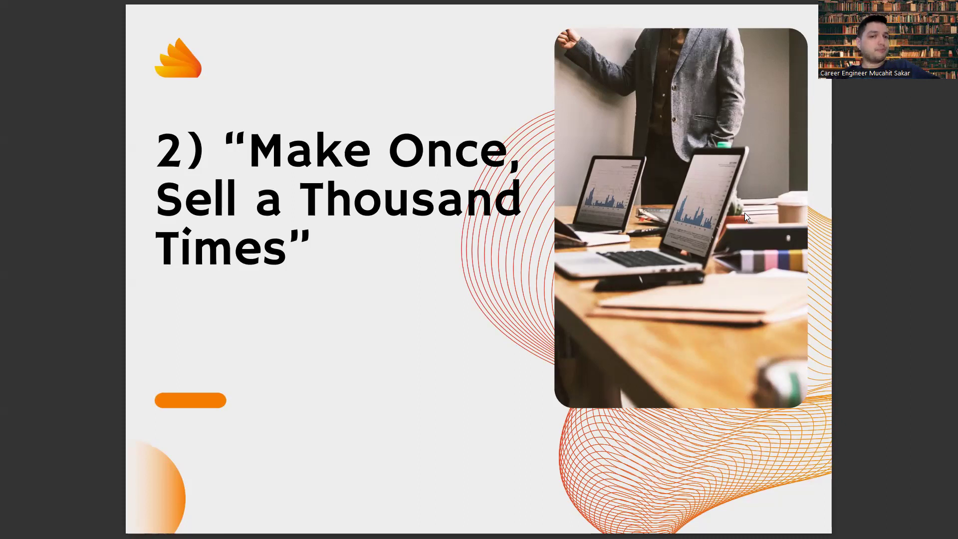
Advance to slide '3) Using Side-Hustle Opportunities'.
key("right")
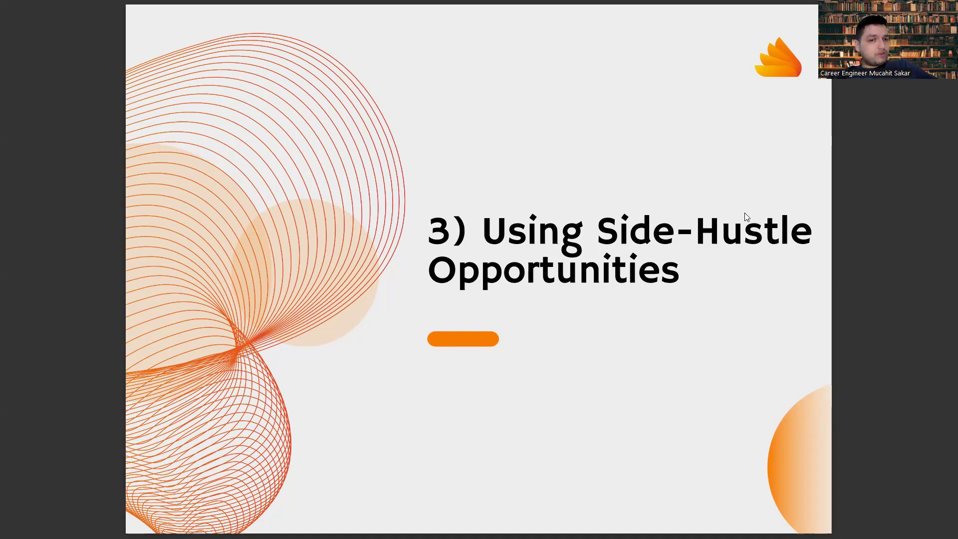
Advance through slide '4) Branding by Producing Content' to the closing Thank You slide.
key("right")
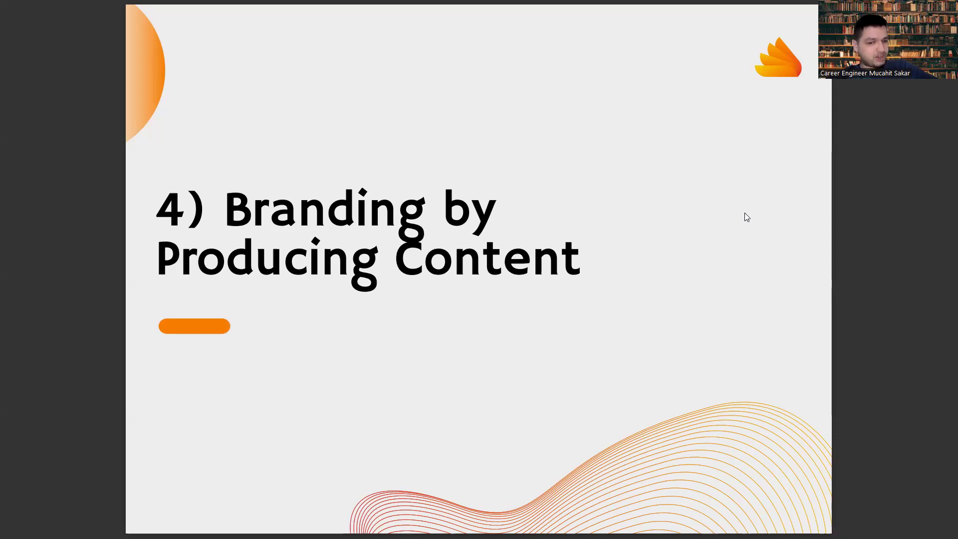
key("right")
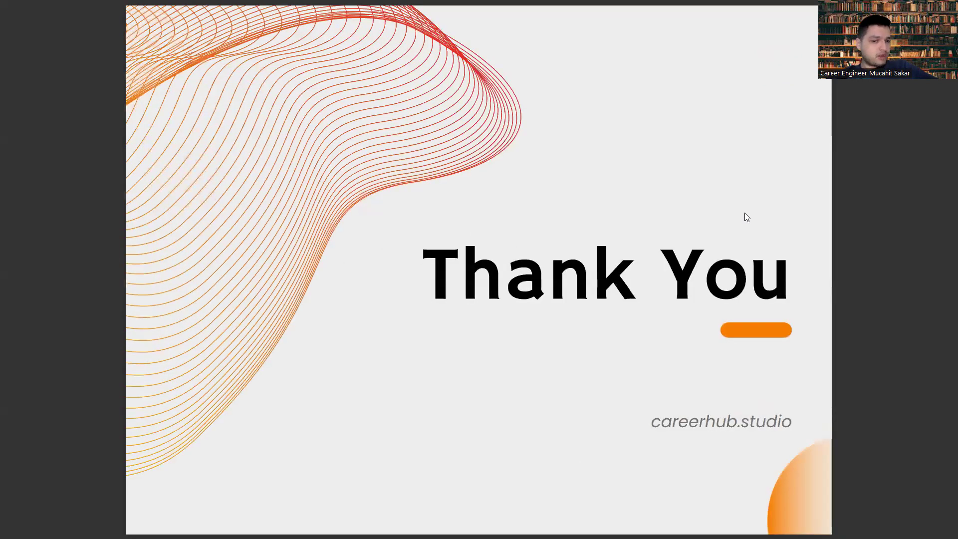